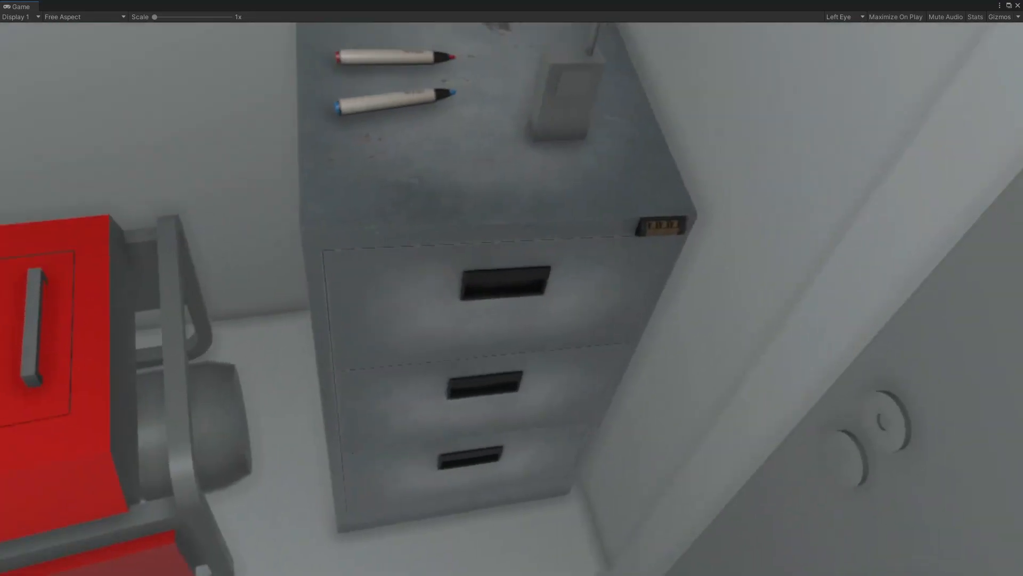
# Make the clipboard's Select Entered event set Rigidbody.useGravity on, and add a second empty entry.
pyautogui.click(483, 30)
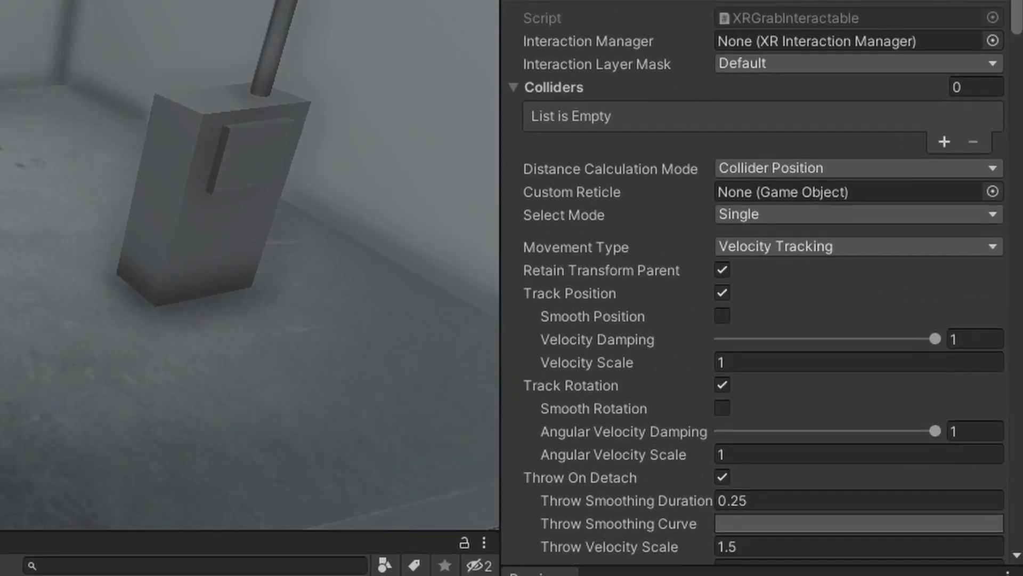
pyautogui.scroll(-3)
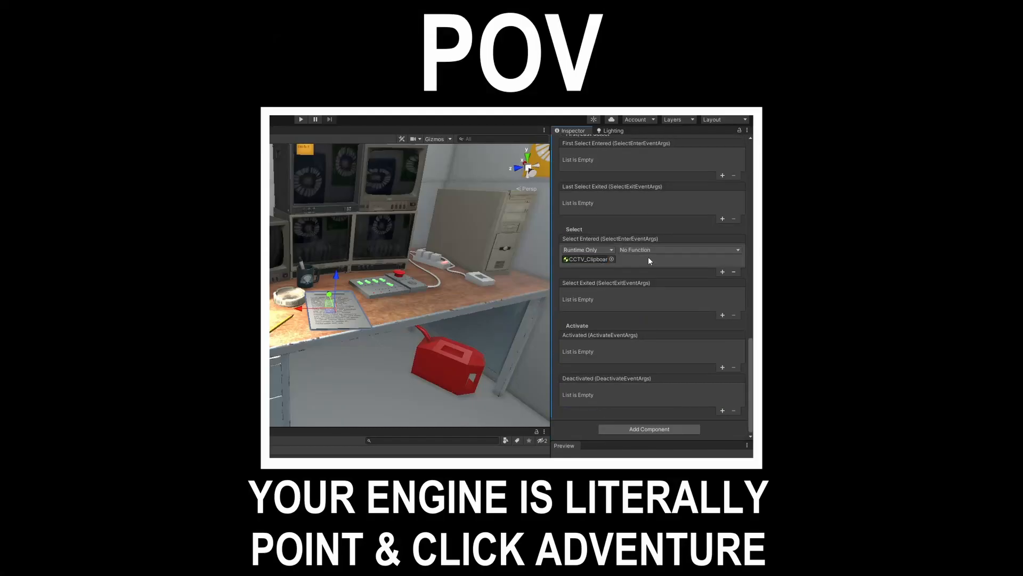
pyautogui.click(680, 249)
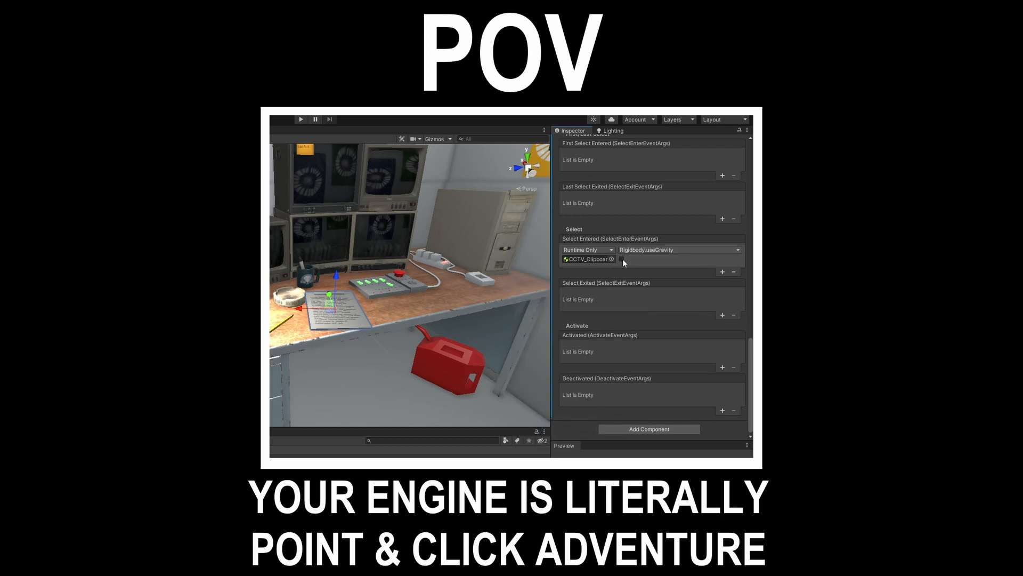
pyautogui.click(723, 272)
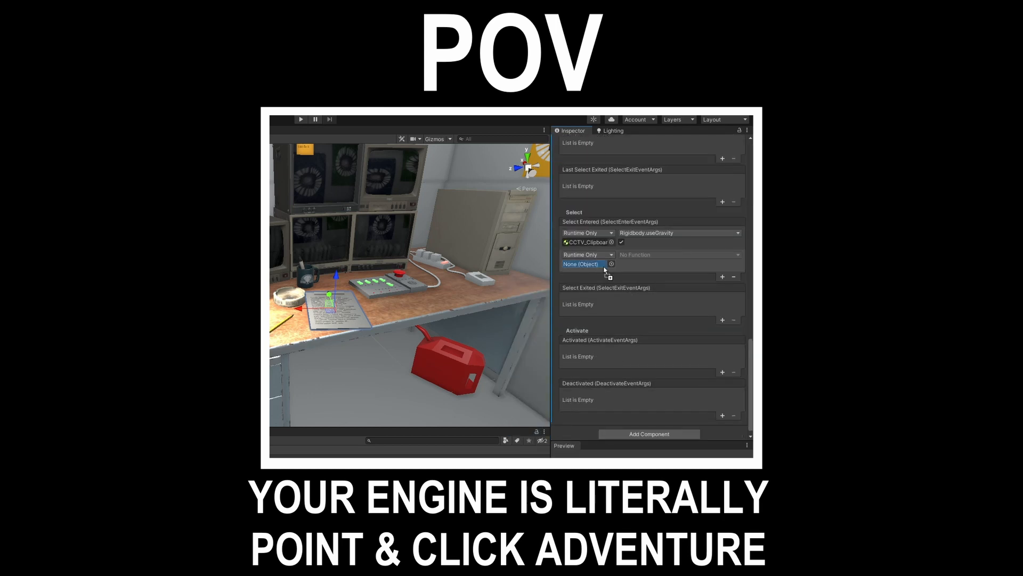
pyautogui.click(680, 254)
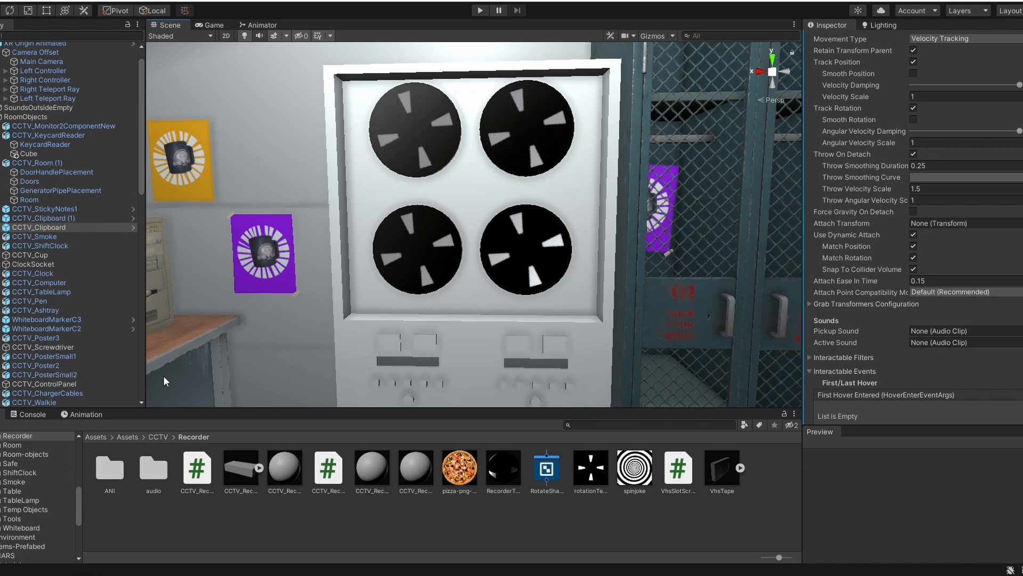
pyautogui.click(503, 475)
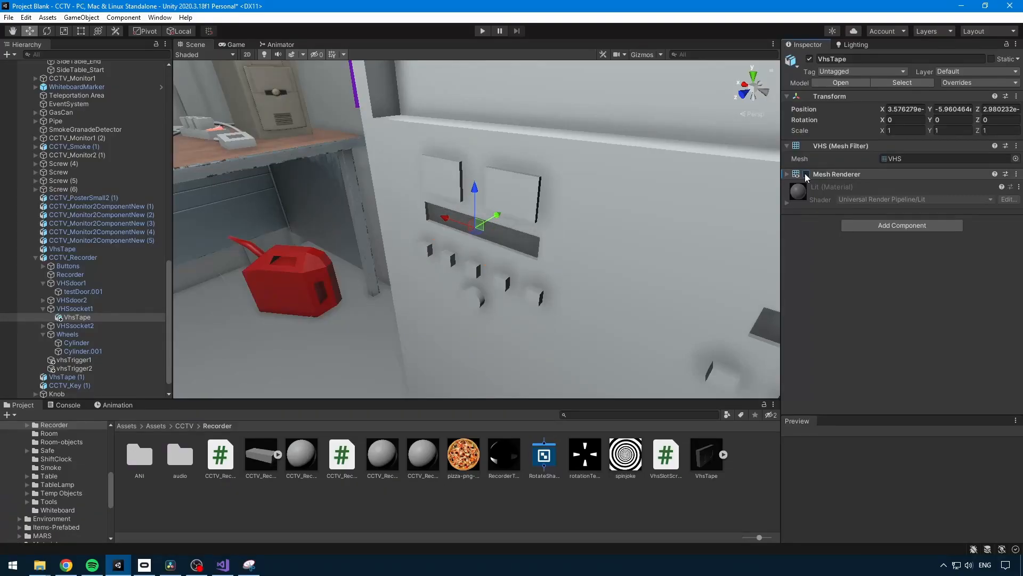
pyautogui.click(482, 30)
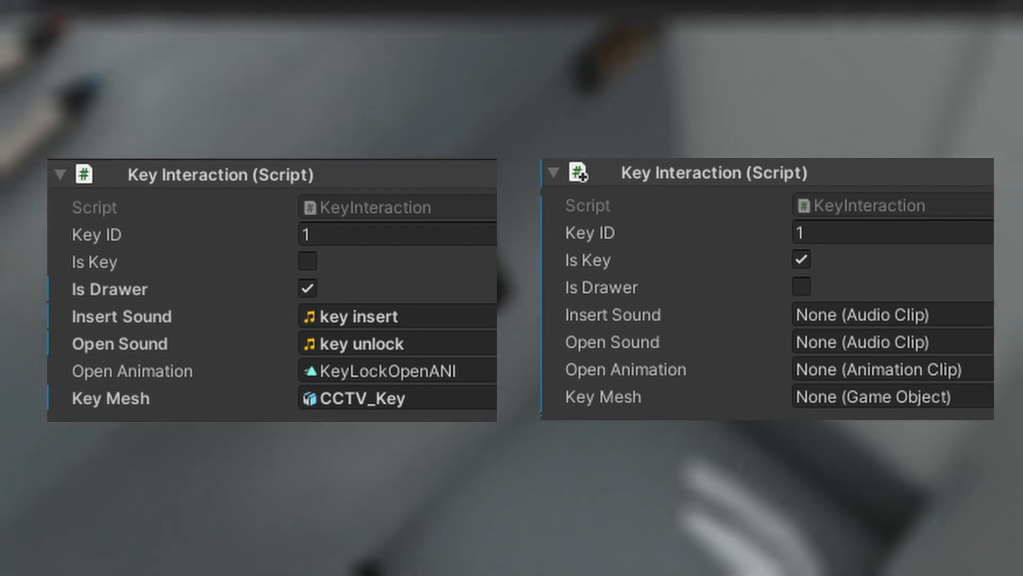
pyautogui.click(801, 259)
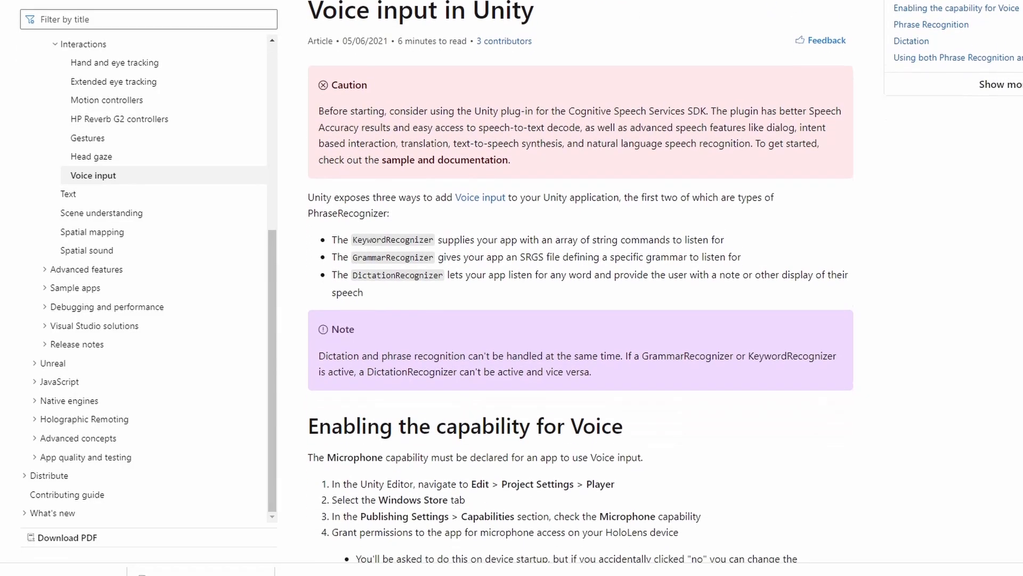
pyautogui.scroll(-3)
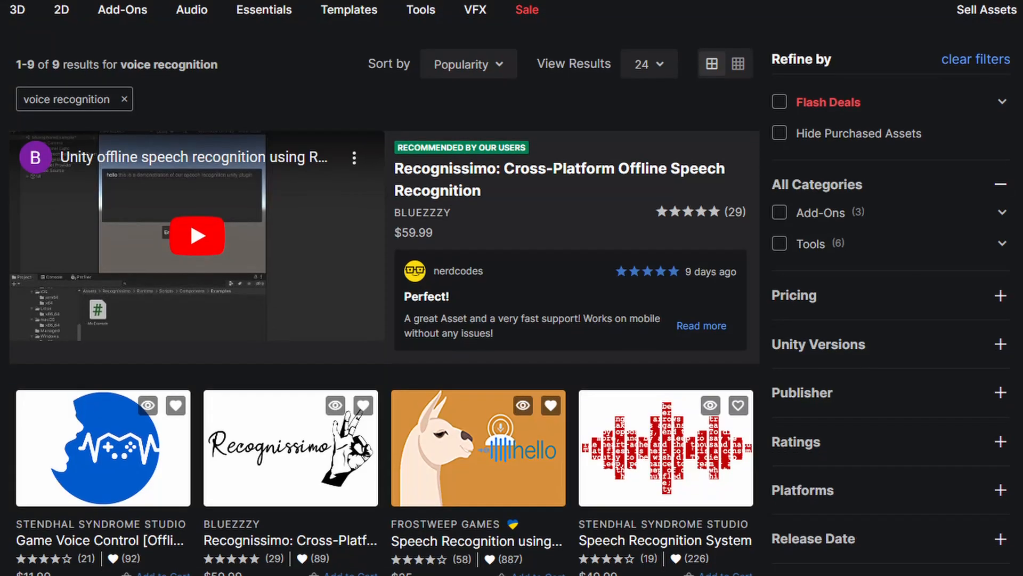
pyautogui.scroll(-3)
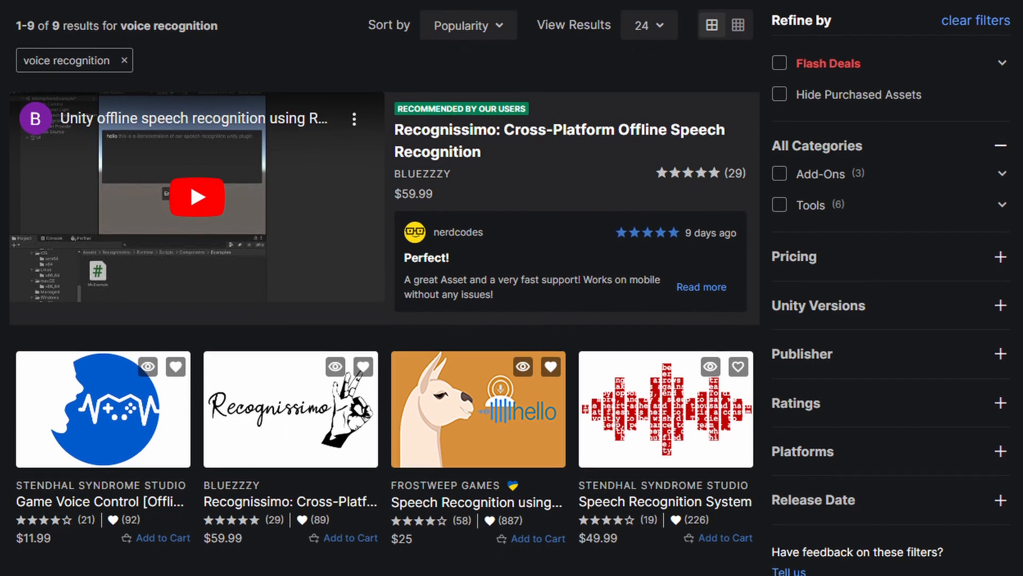
pyautogui.scroll(-3)
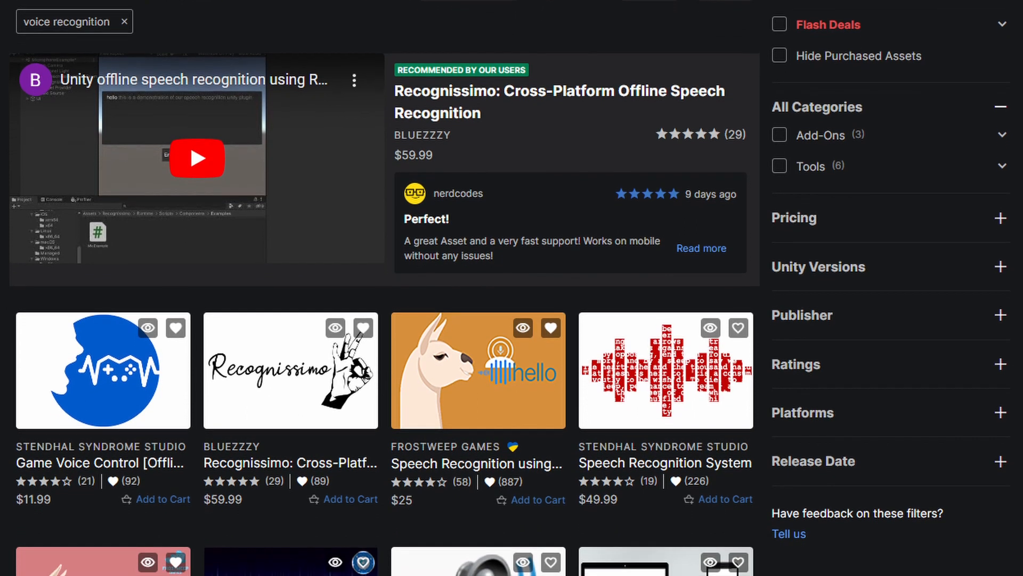